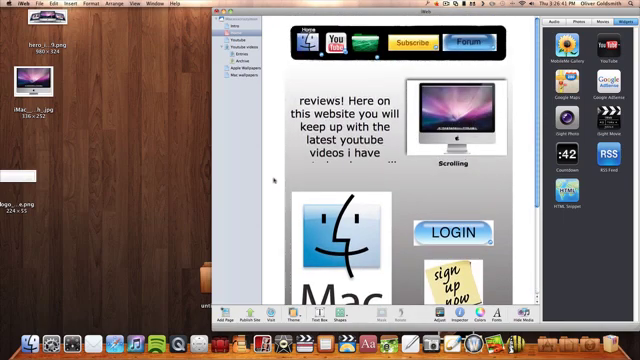
pyautogui.scroll(-3)
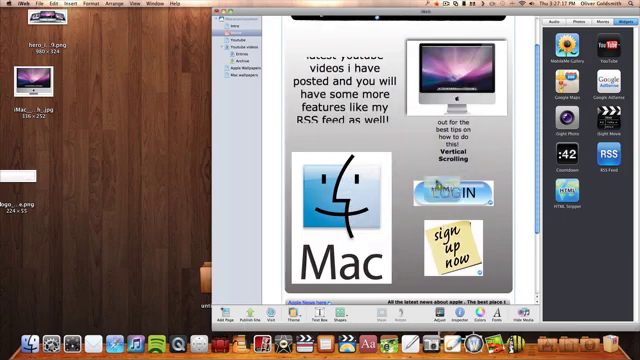
pyautogui.scroll(-3)
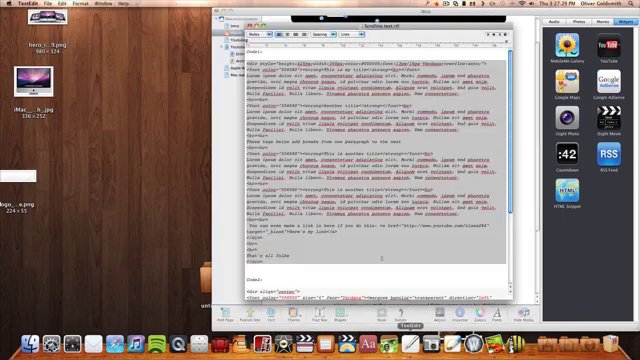
pyautogui.scroll(-3)
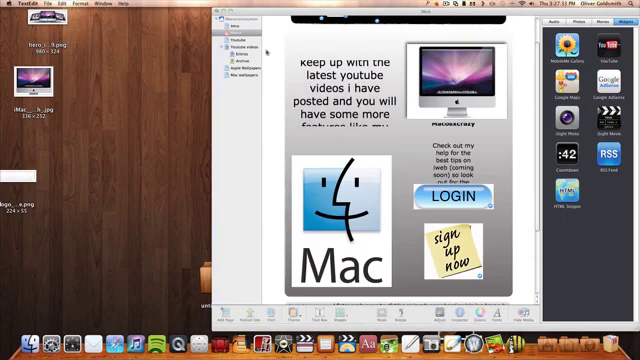
pyautogui.scroll(-3)
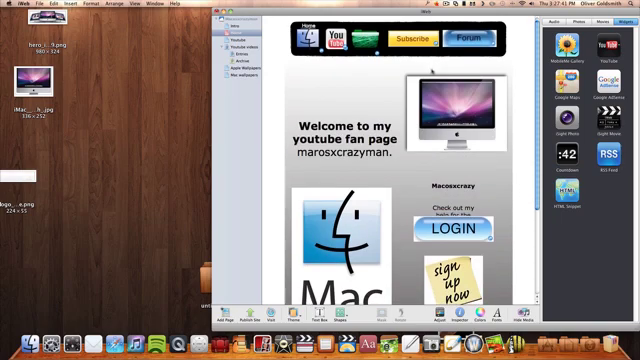
pyautogui.scroll(-3)
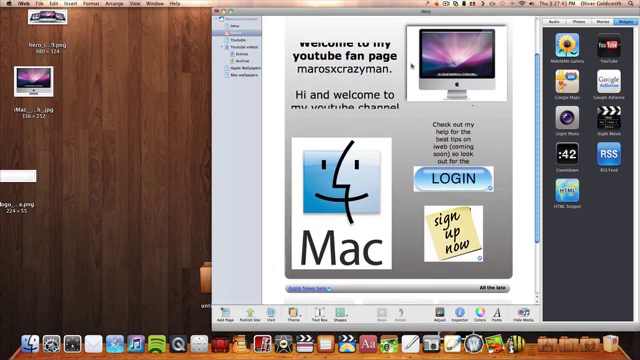
pyautogui.scroll(-3)
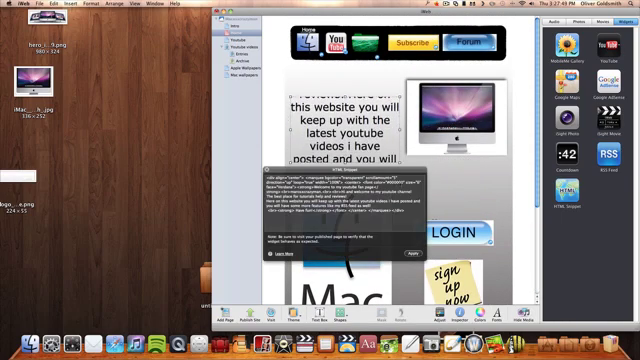
pyautogui.scroll(-3)
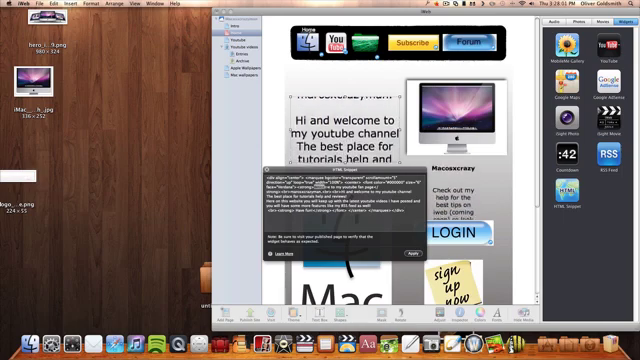
pyautogui.scroll(-3)
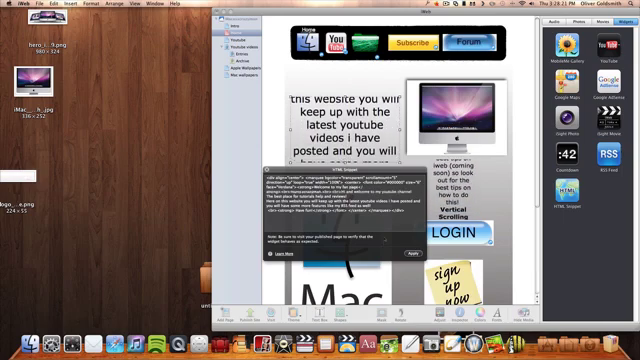
pyautogui.scroll(-3)
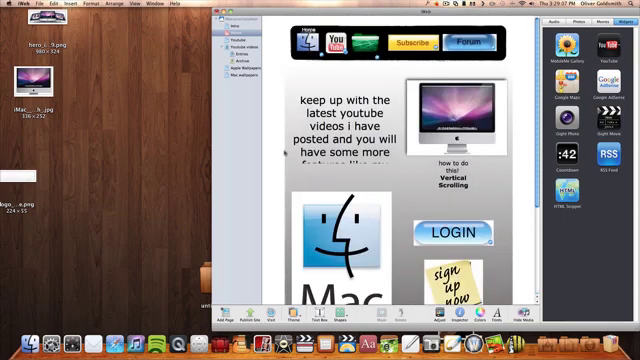
pyautogui.scroll(-3)
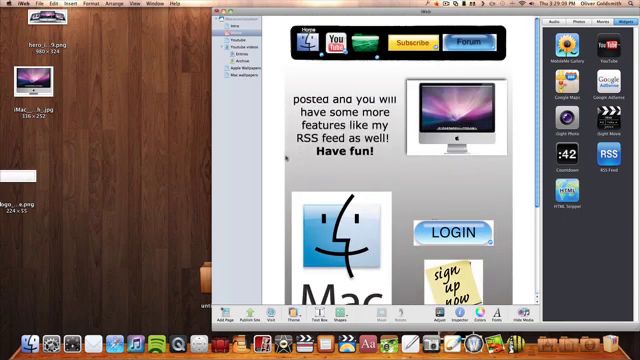